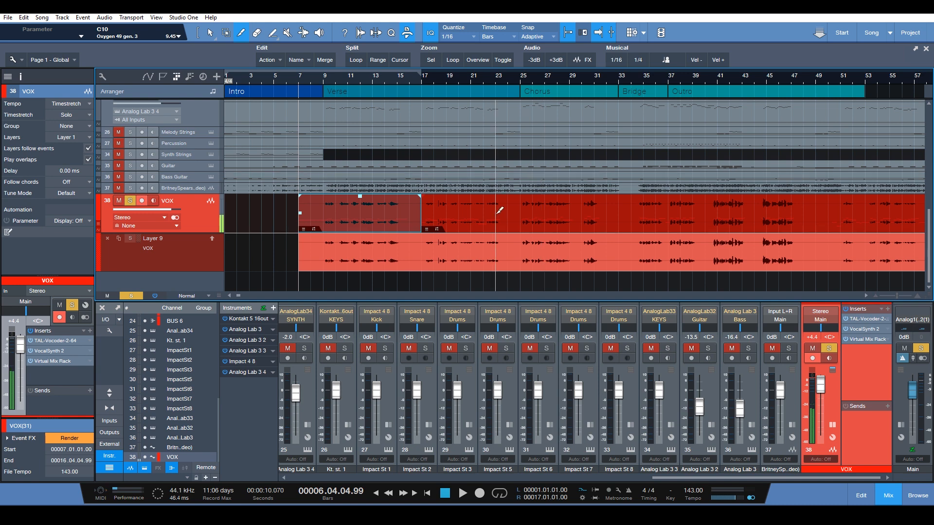
- Scroll along the VOX timeline and try the Timebase dropdown in the toolbar
scroll(right, 3)
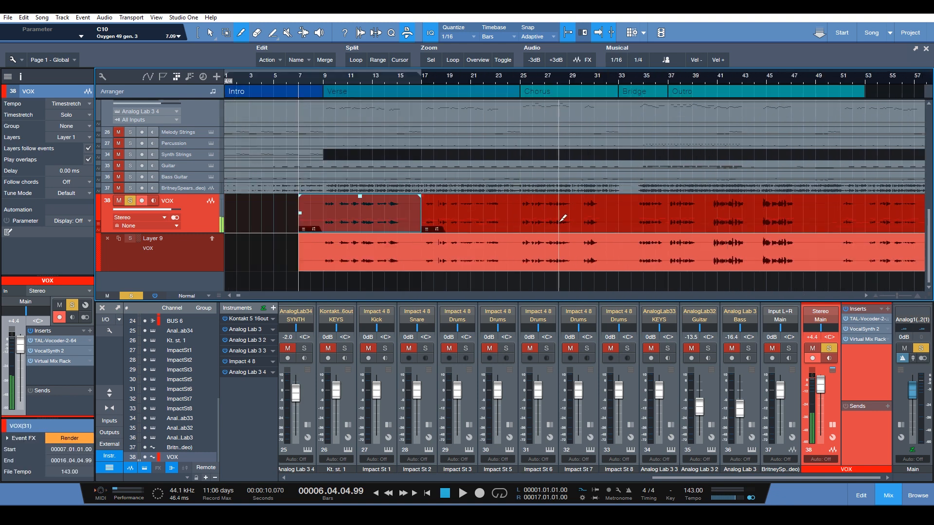
scroll(right, 3)
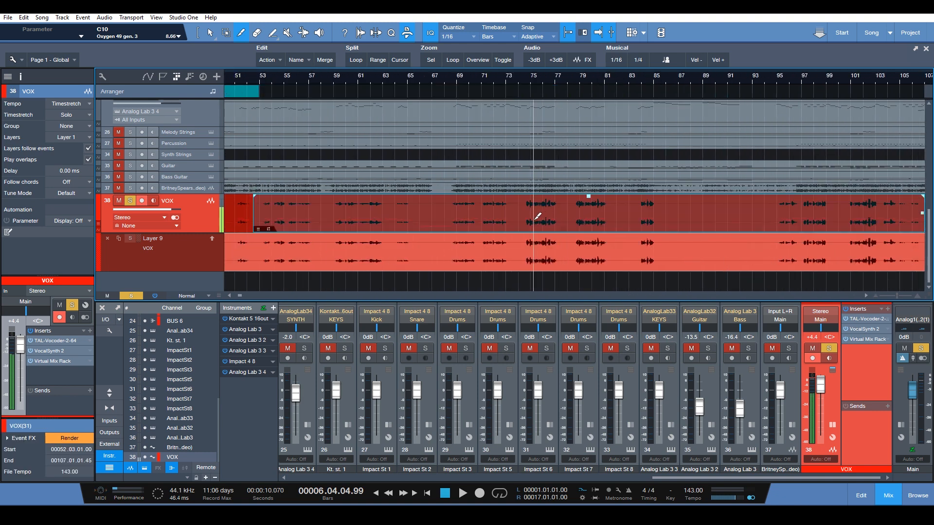
scroll(left, 3)
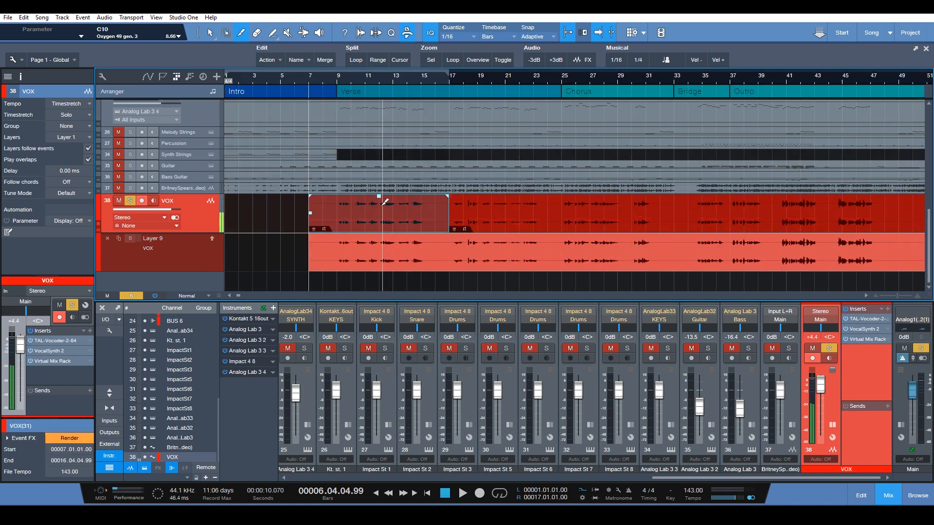
scroll(right, 3)
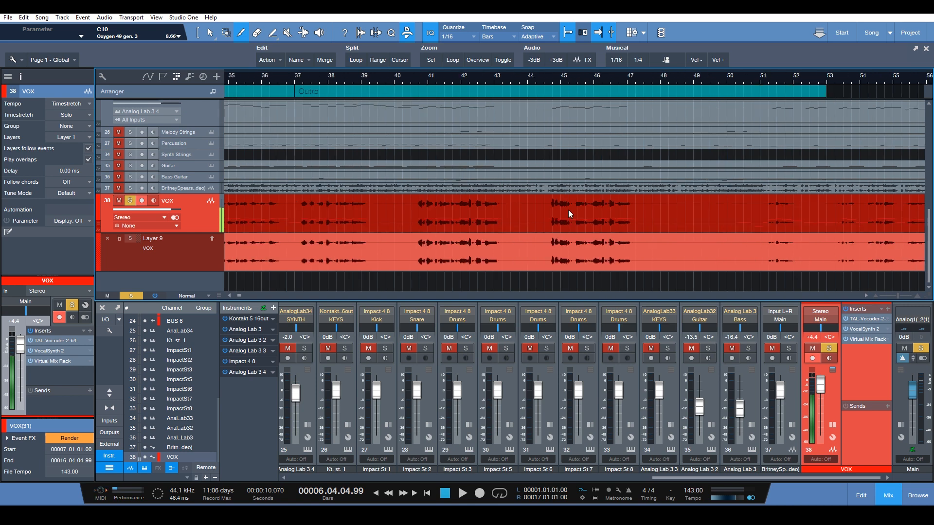
scroll(left, 3)
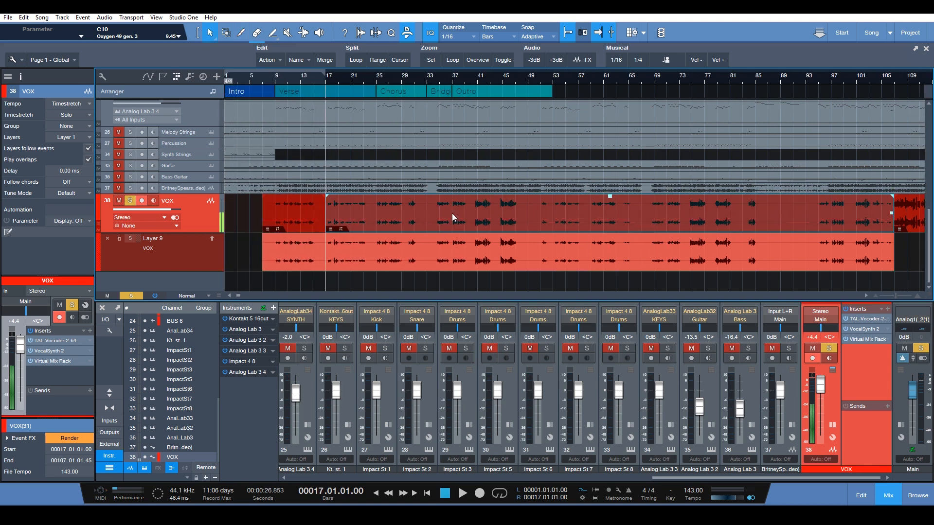
mouse_move(505, 204)
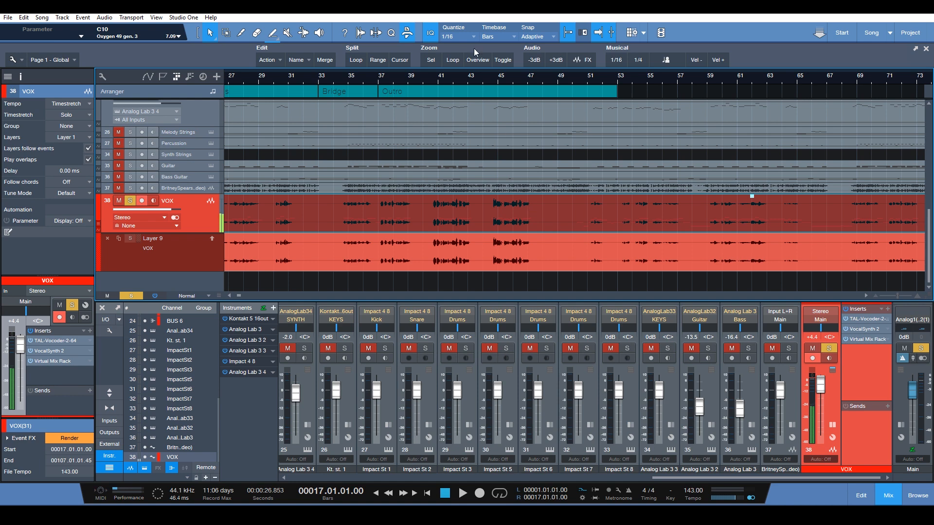
click(494, 36)
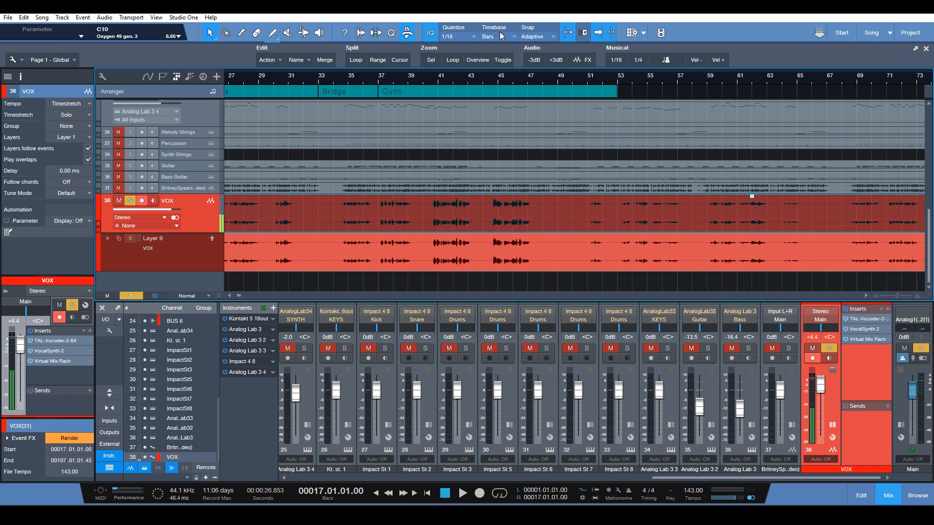
click(495, 36)
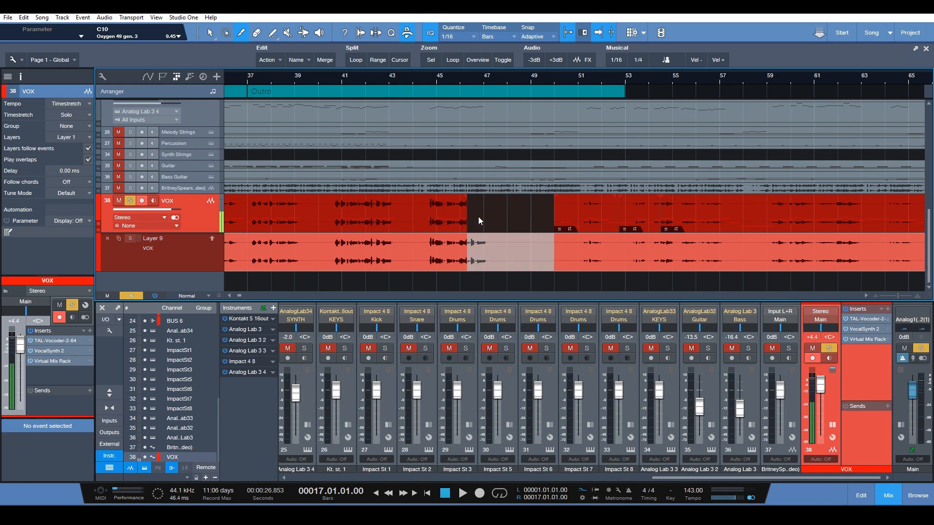
click(506, 211)
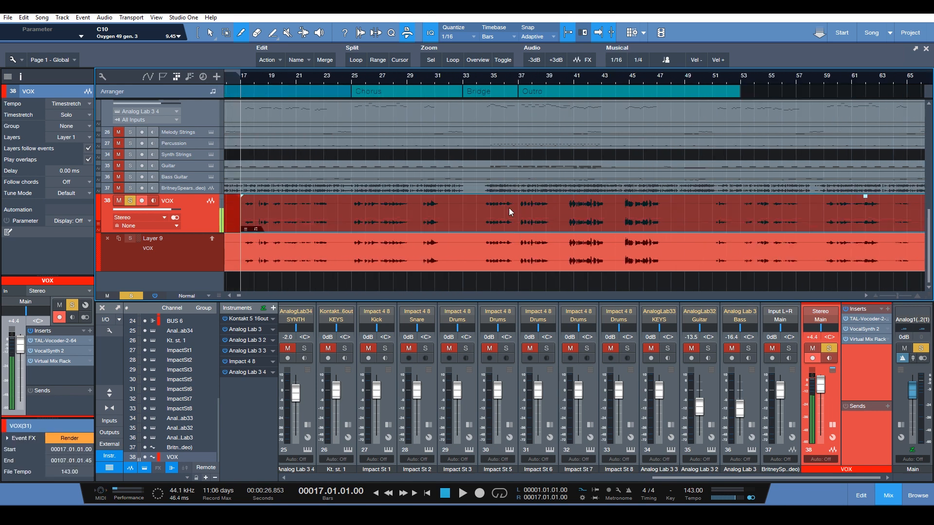
click(493, 36)
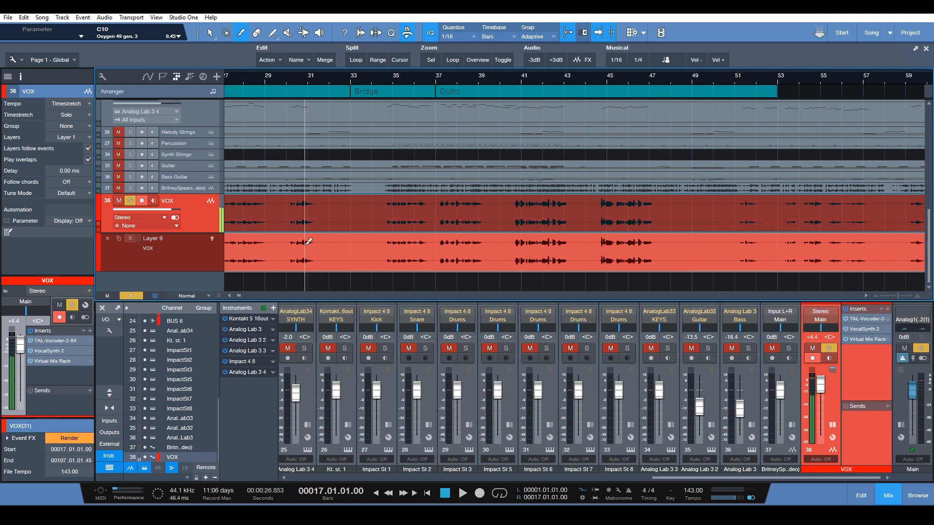
scroll(right, 3)
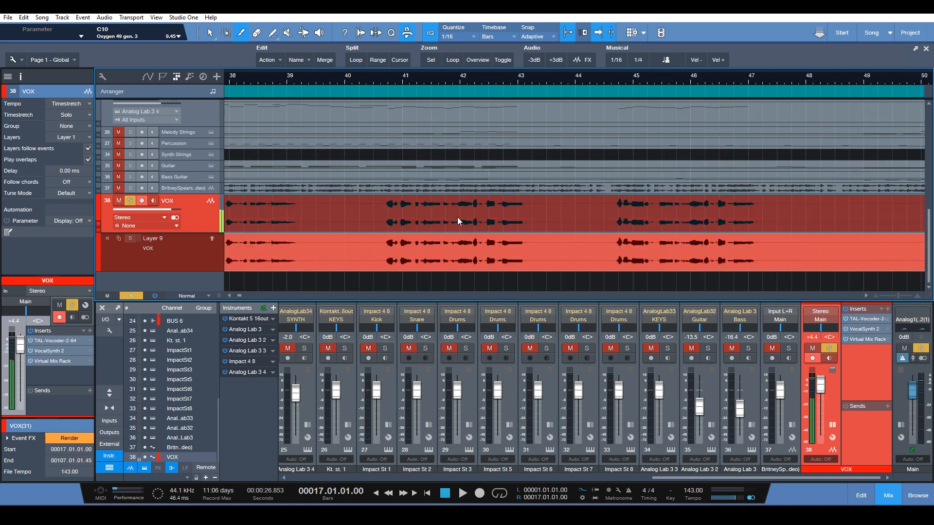
scroll(right, 3)
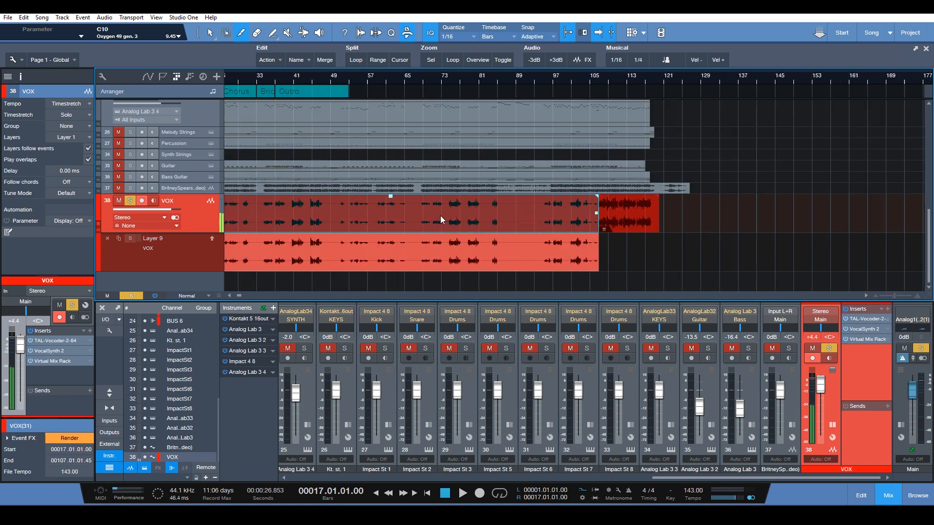
- Set the song's Timebase to Time-Linear and confirm the choice in the dropdown
click(503, 36)
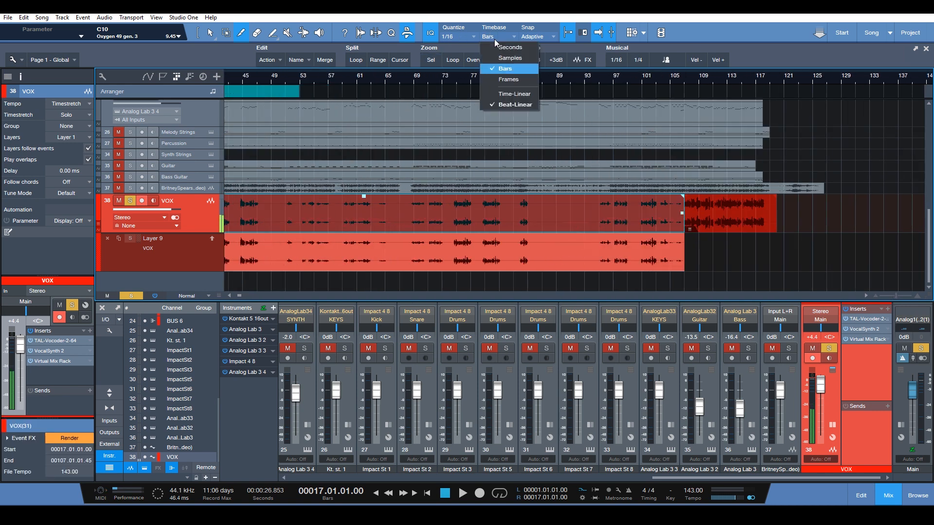
click(505, 68)
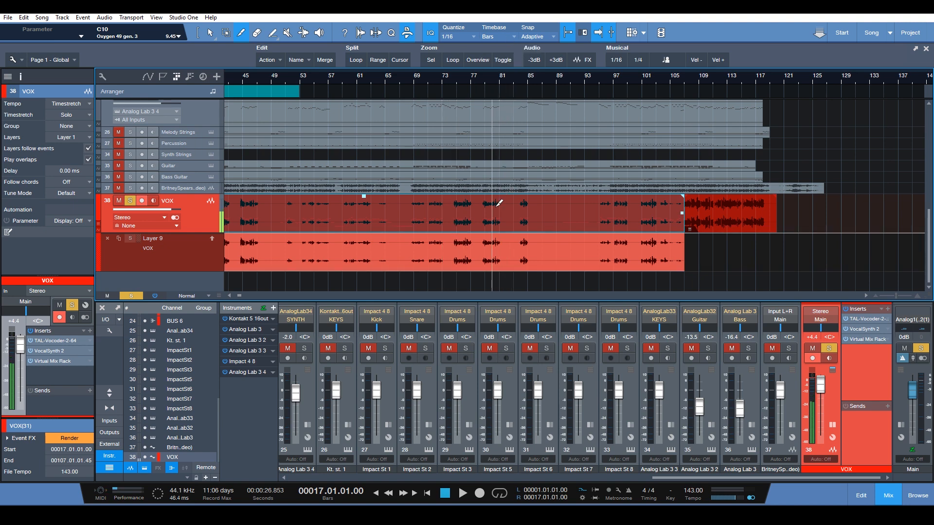
click(494, 36)
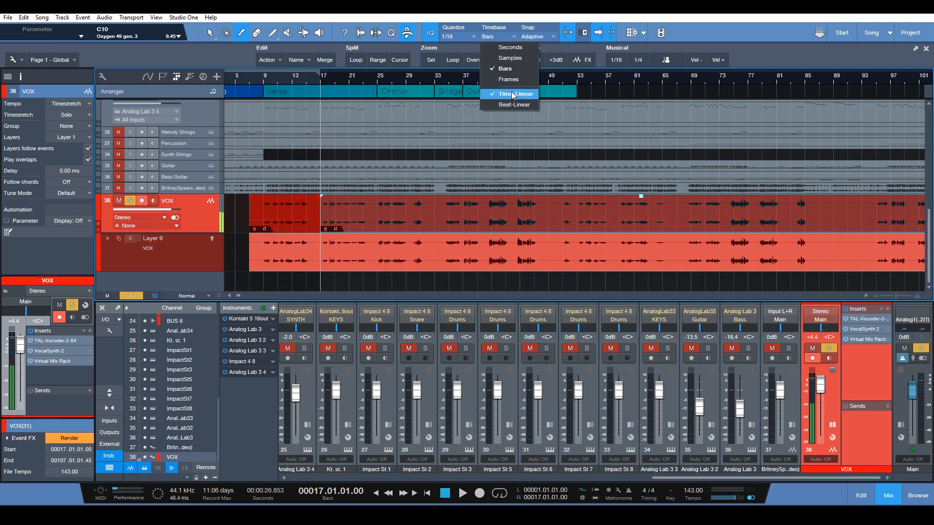
click(515, 94)
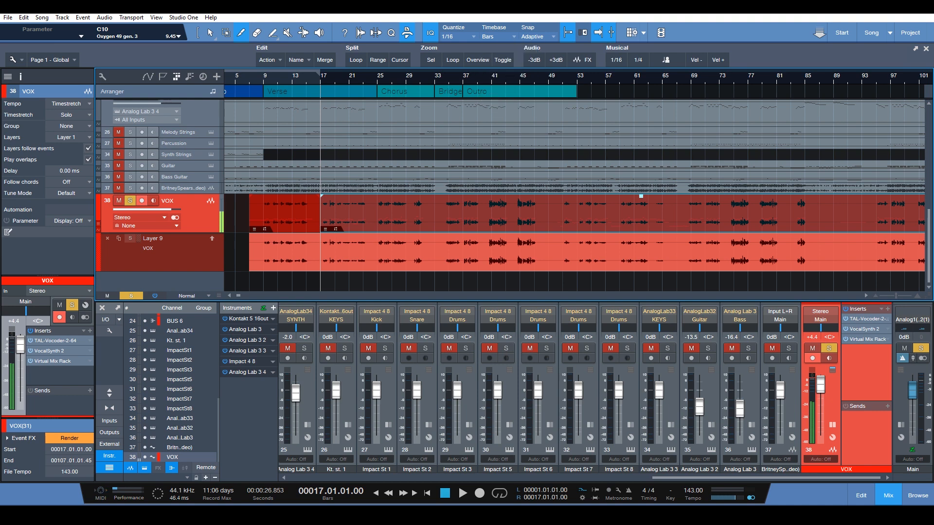
click(498, 36)
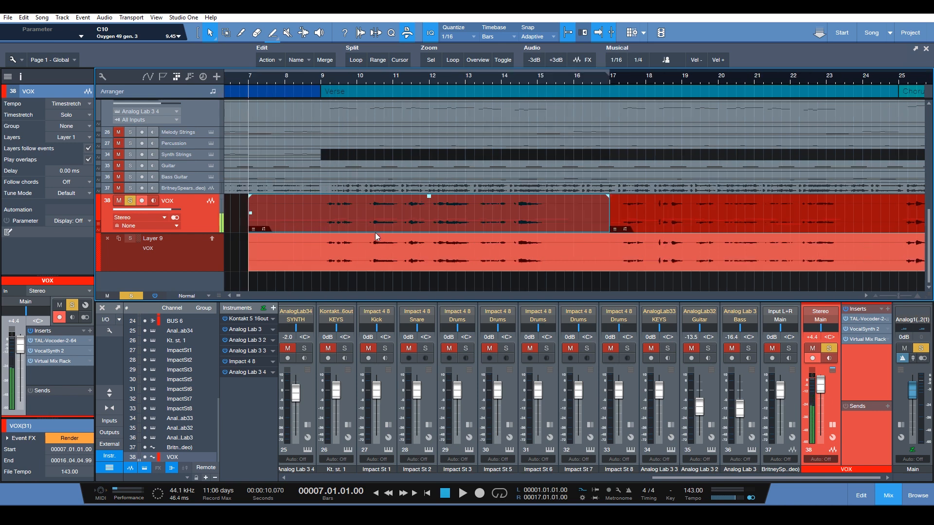
mouse_move(267, 193)
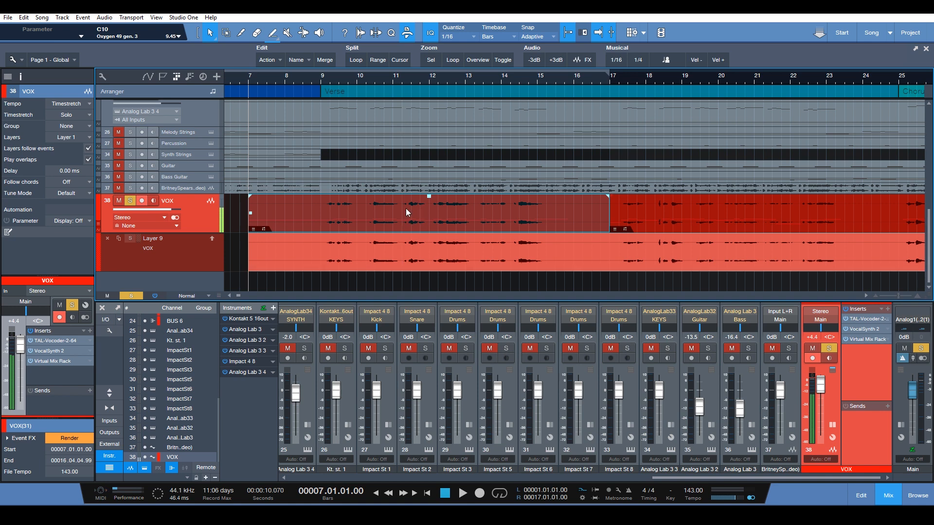
mouse_move(347, 199)
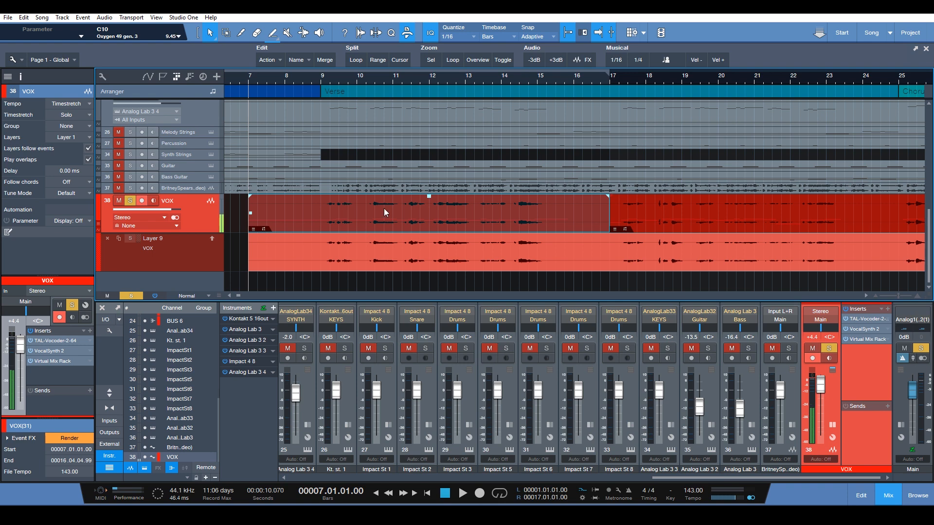
right_click(385, 212)
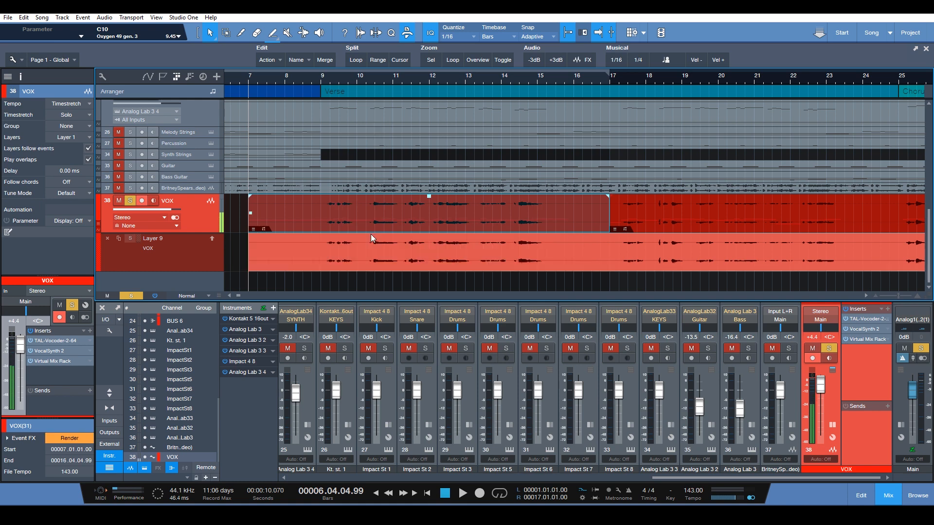
mouse_move(409, 215)
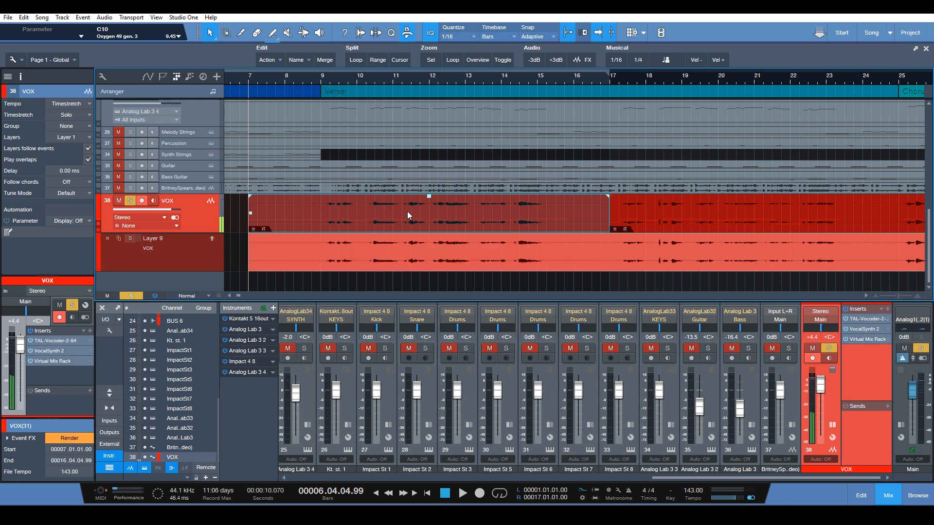
click(68, 103)
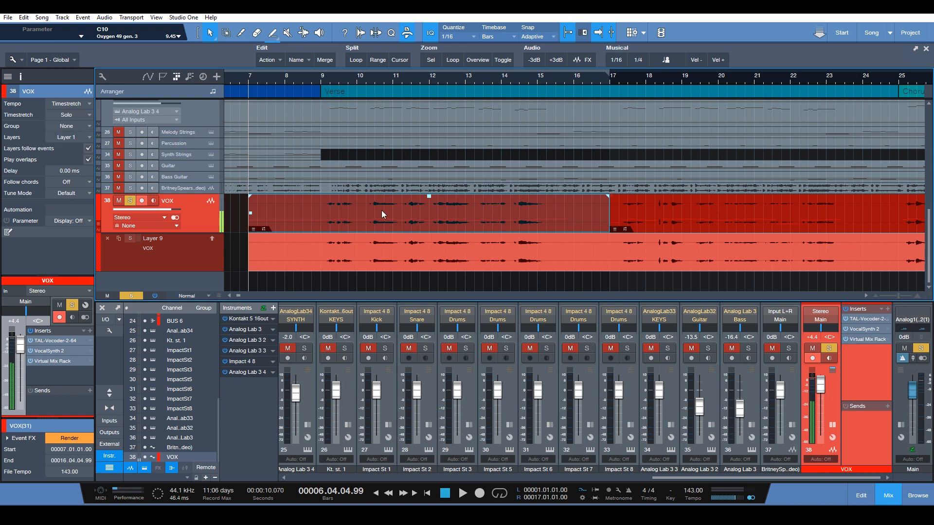
mouse_move(78, 242)
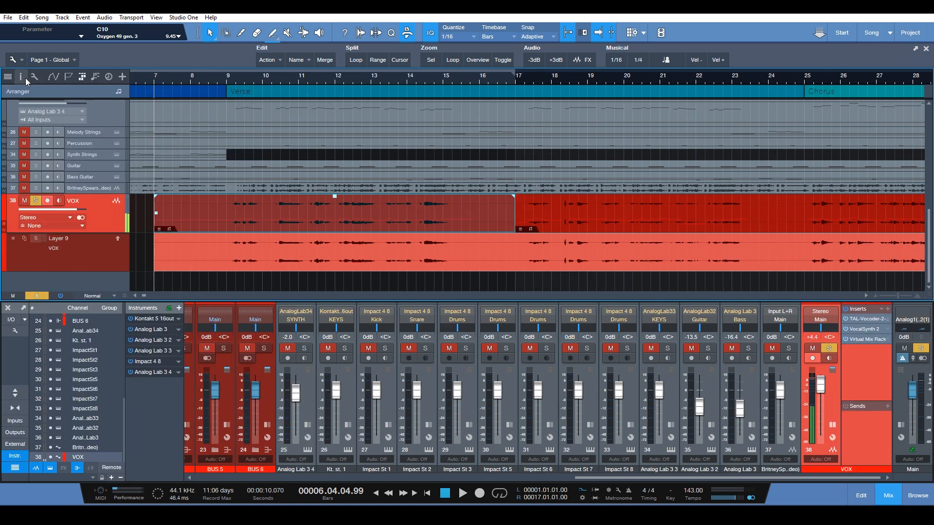
- Show the Inspector and set the VOX track's Tempo mode to Don't follow
click(7, 76)
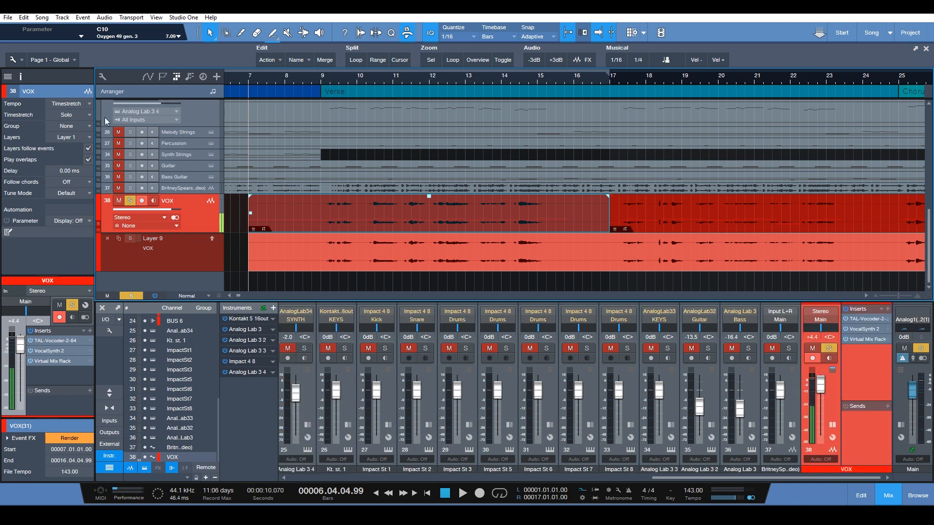
click(67, 103)
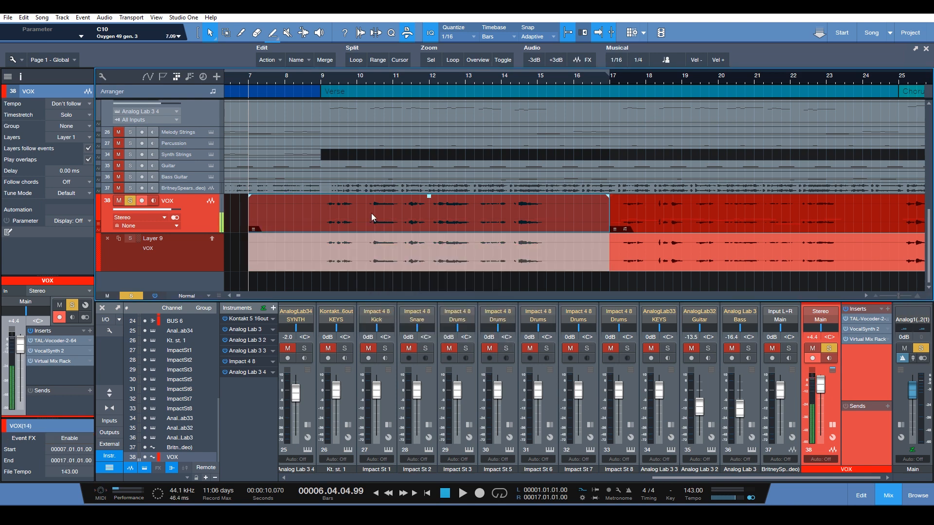
mouse_move(392, 210)
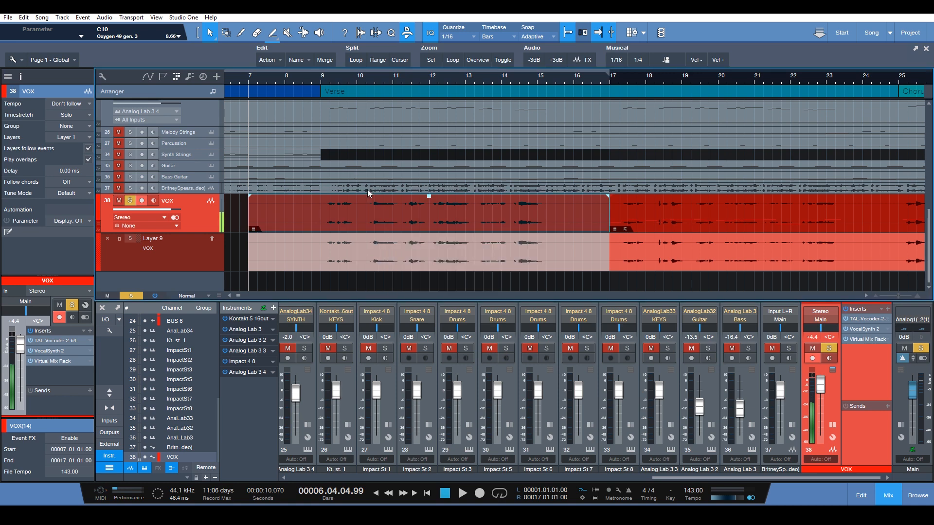
mouse_move(399, 232)
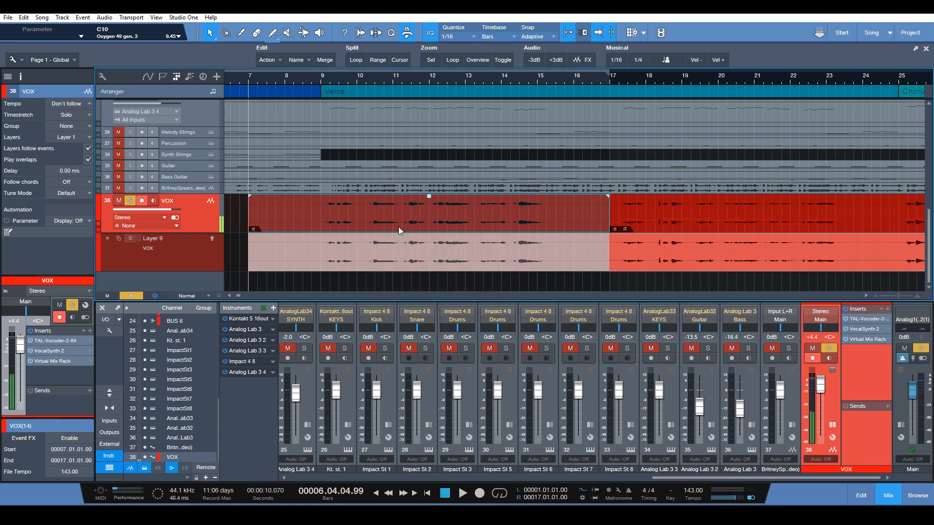